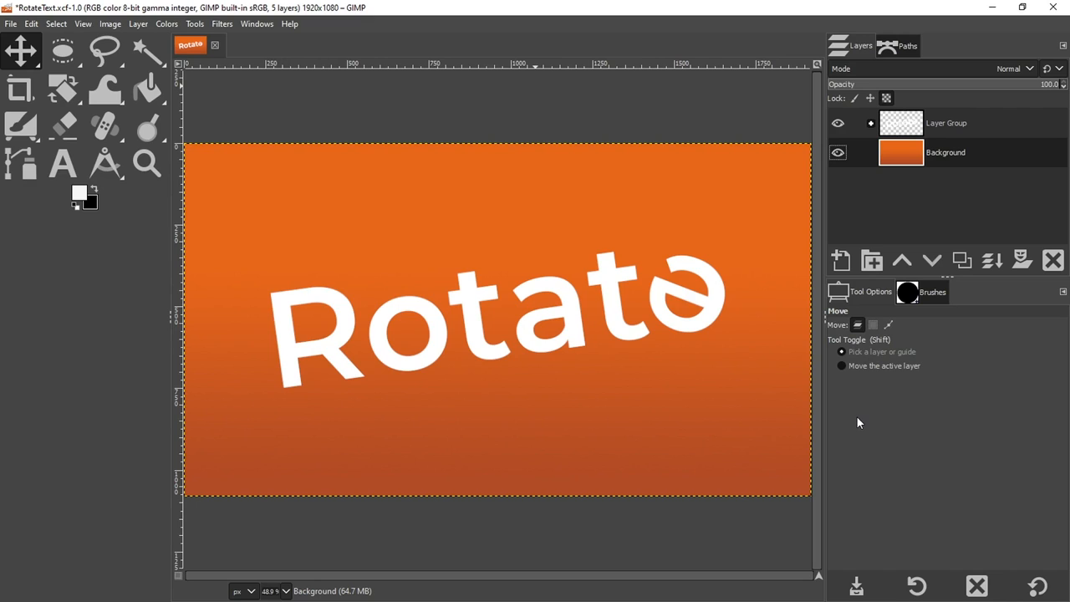
Hide the layer group holding the finished Rotate lettering, leaving only the orange gradient.
left_click(838, 124)
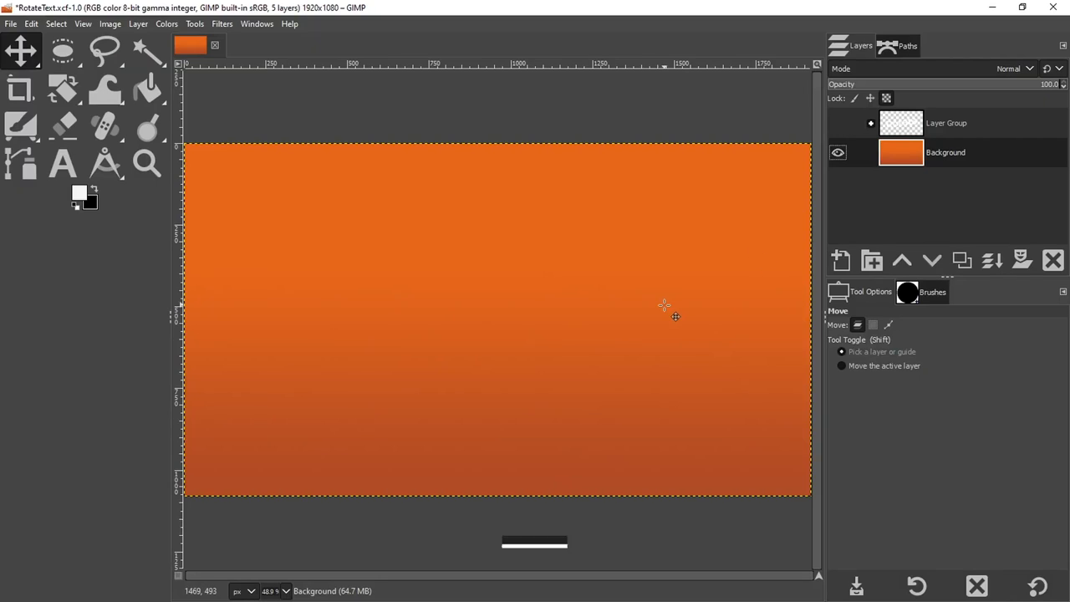
Add a white Montserrat Bold text layer reading 'Rotate' over the orange gradient.
left_click(64, 163)
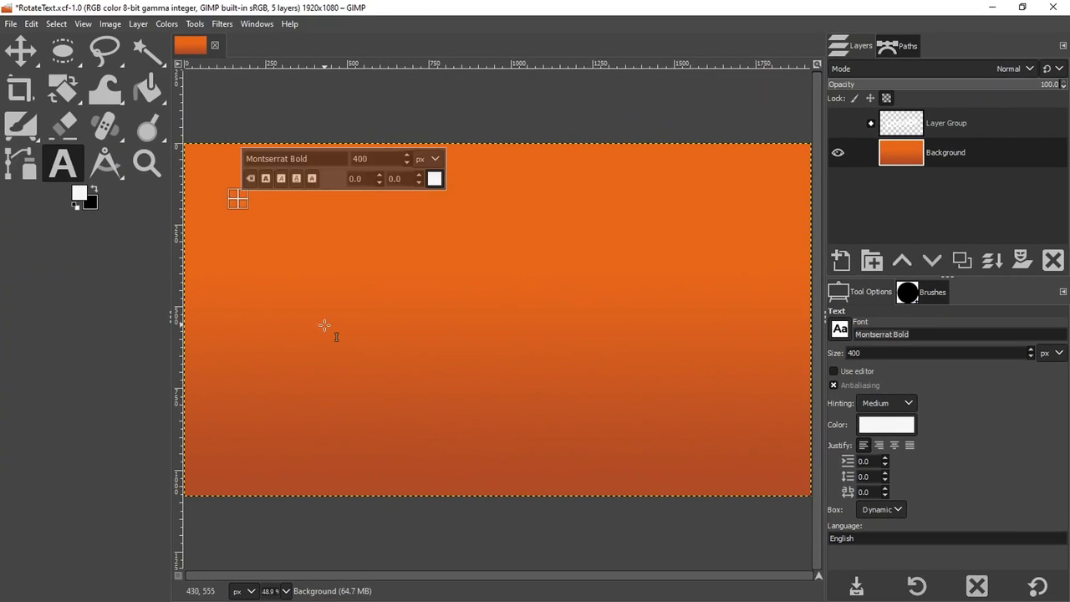
type("Rota")
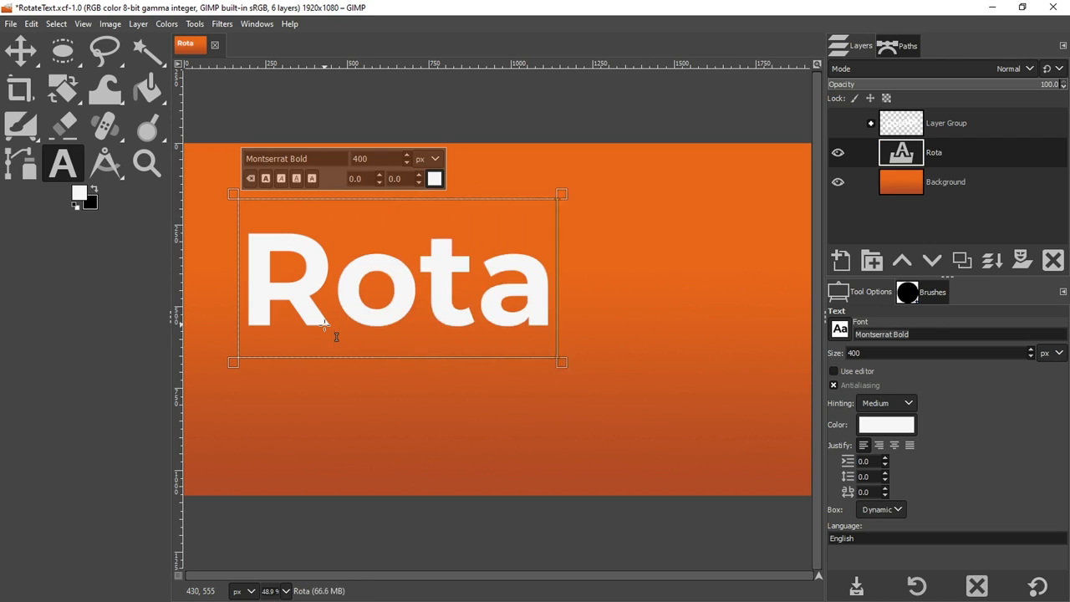
type("te")
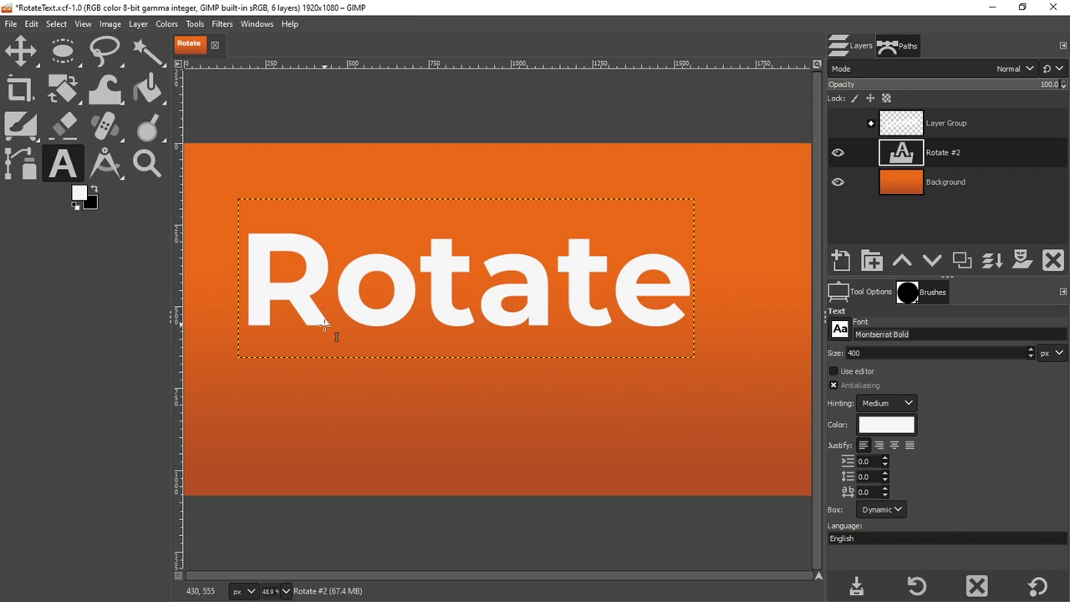
mouse_move(591, 364)
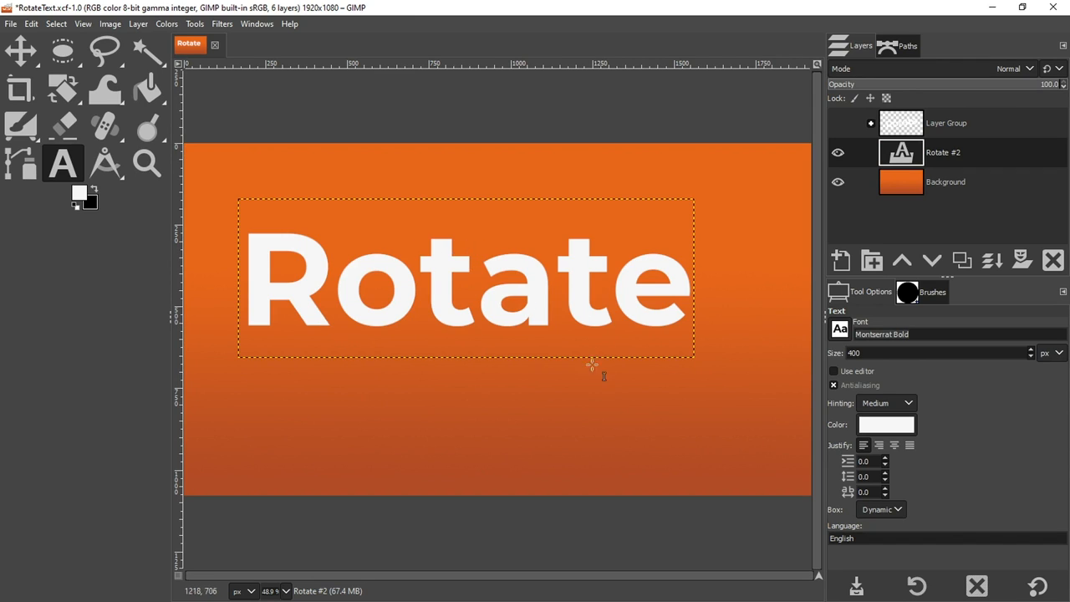
mouse_move(501, 326)
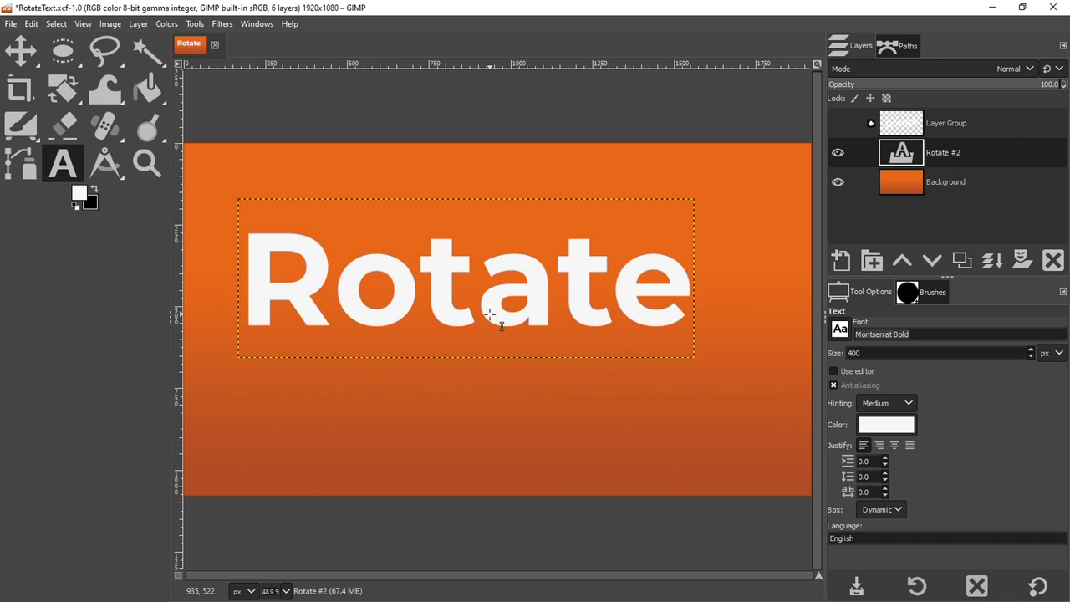
mouse_move(461, 204)
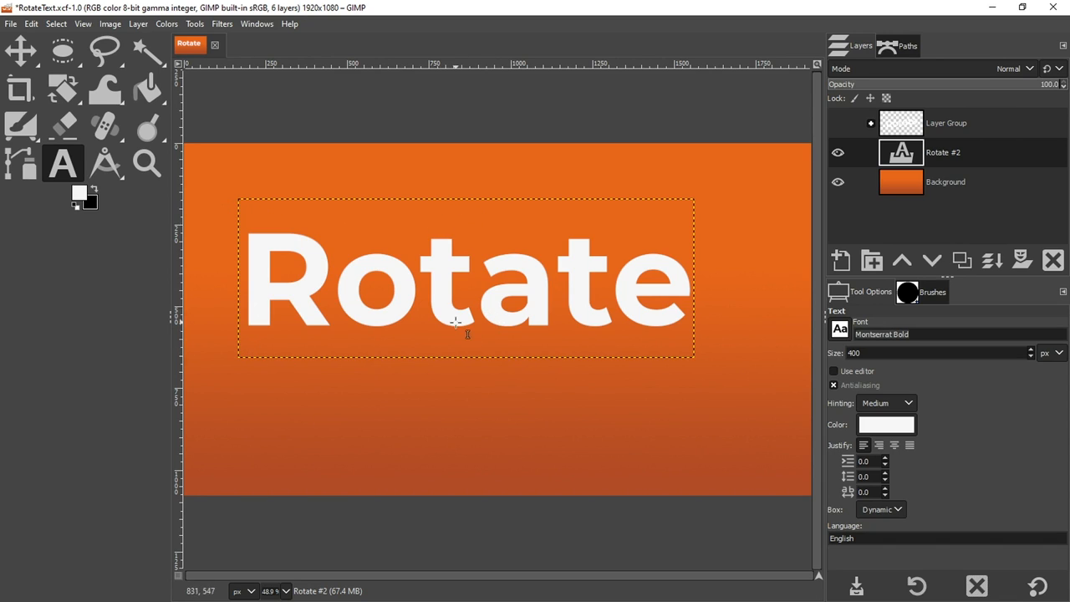
mouse_move(458, 336)
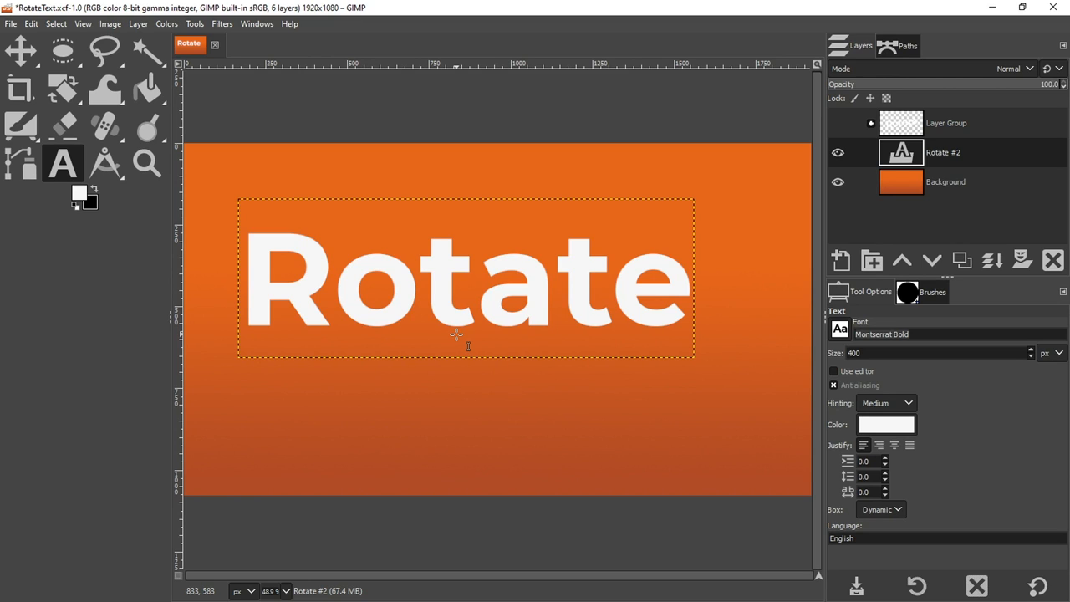
mouse_move(254, 314)
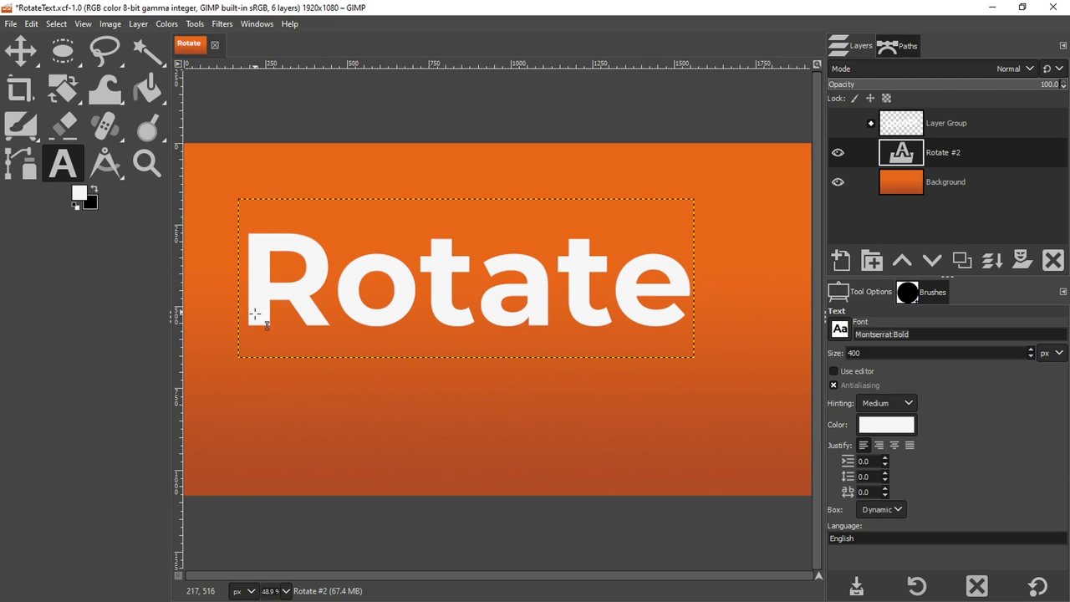
mouse_move(398, 331)
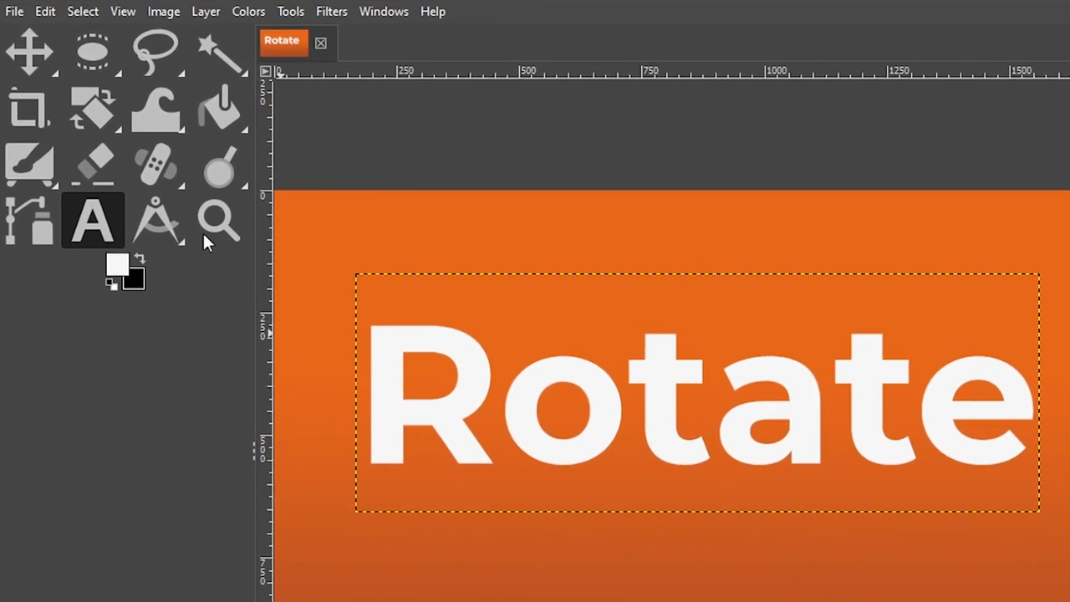
Adjust the text box so its boundary hugs the word Rotate.
left_click(206, 10)
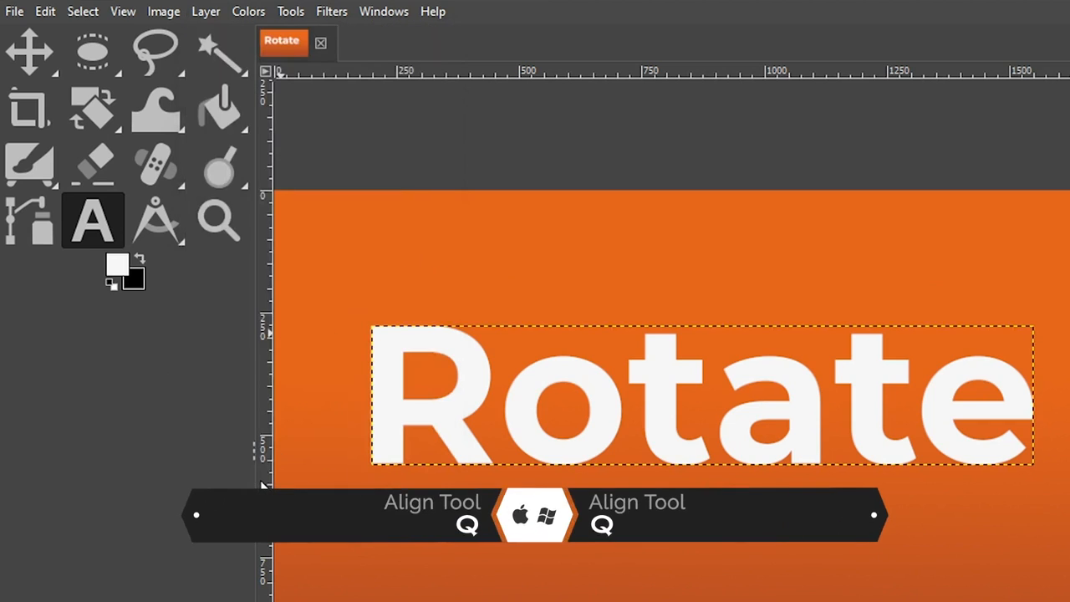
Switch to the Align tool with the Rotate text layer as the target.
left_click(31, 52)
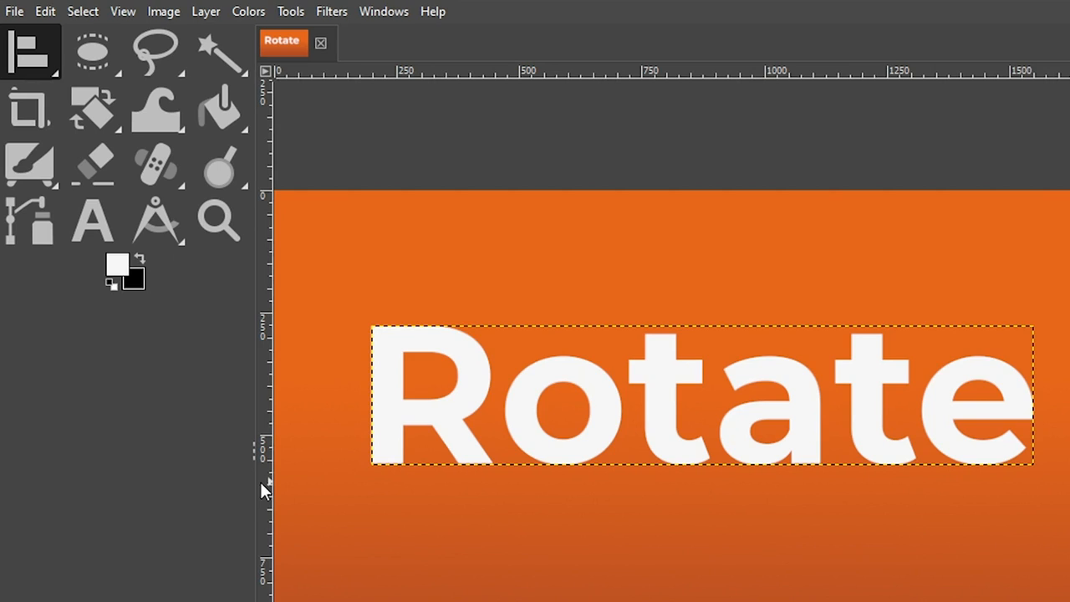
mouse_move(452, 426)
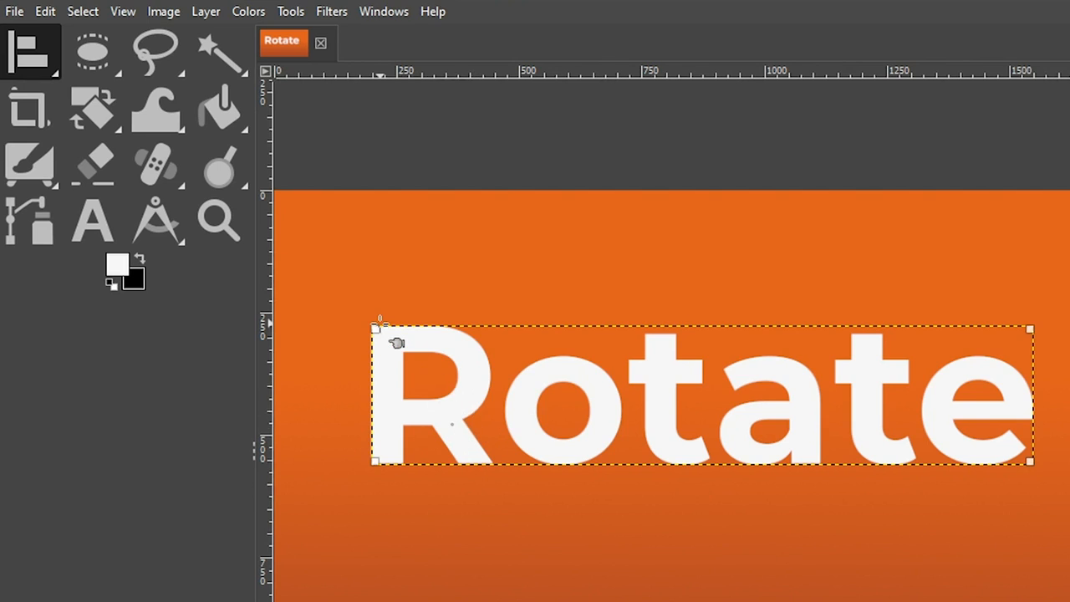
mouse_move(1023, 326)
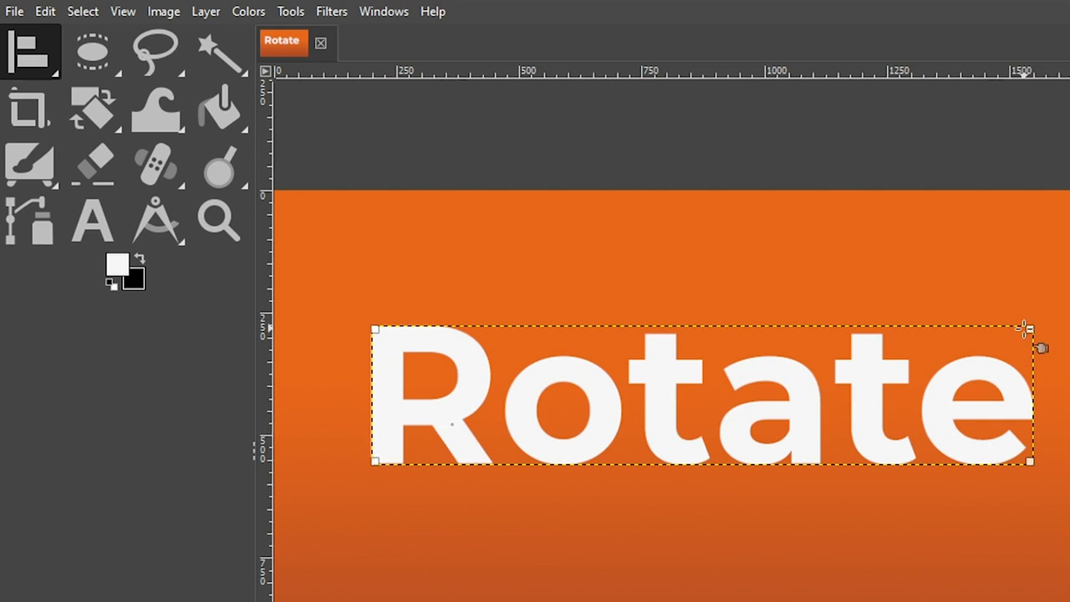
mouse_move(777, 346)
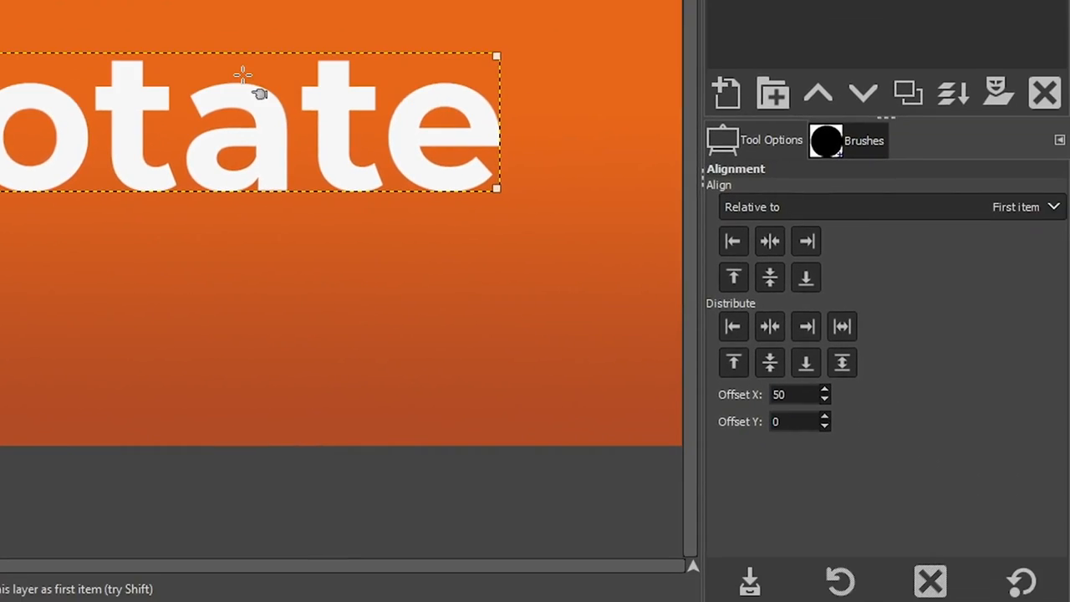
Center the Rotate text relative to the whole image.
left_click(886, 208)
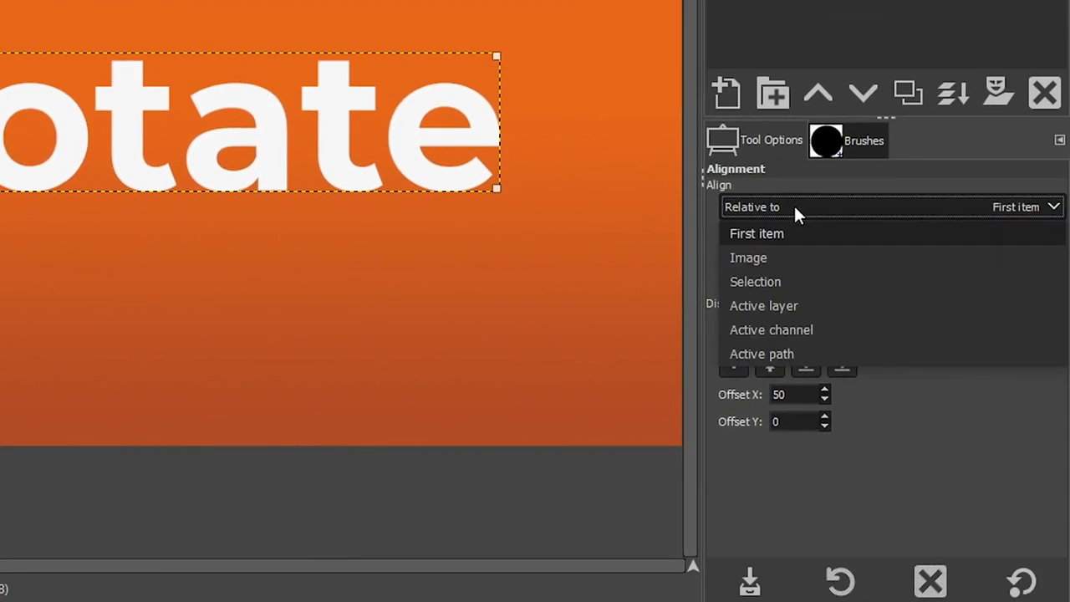
left_click(756, 234)
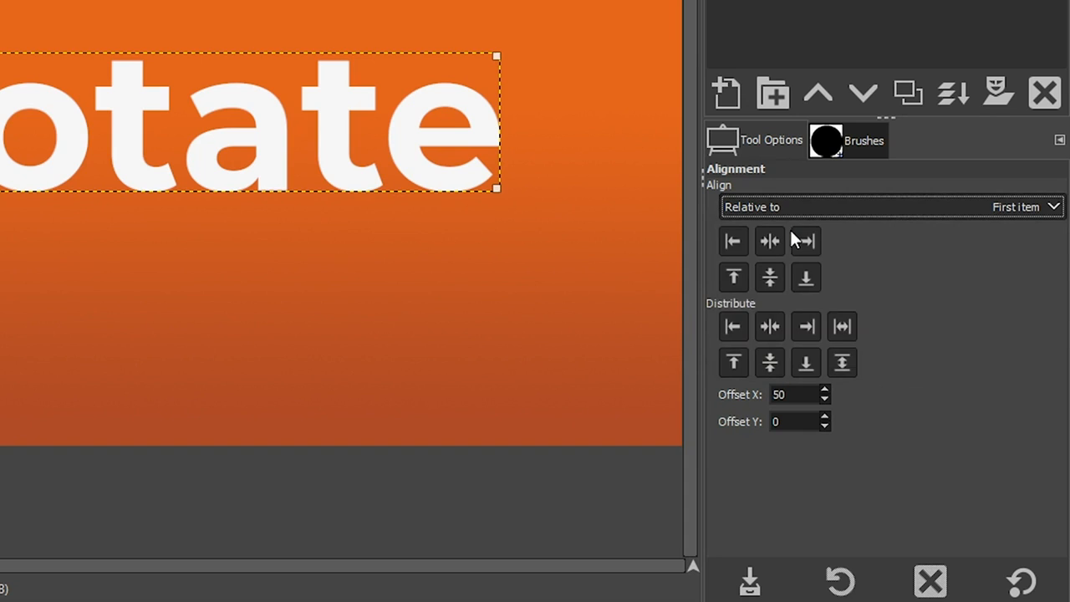
left_click(769, 241)
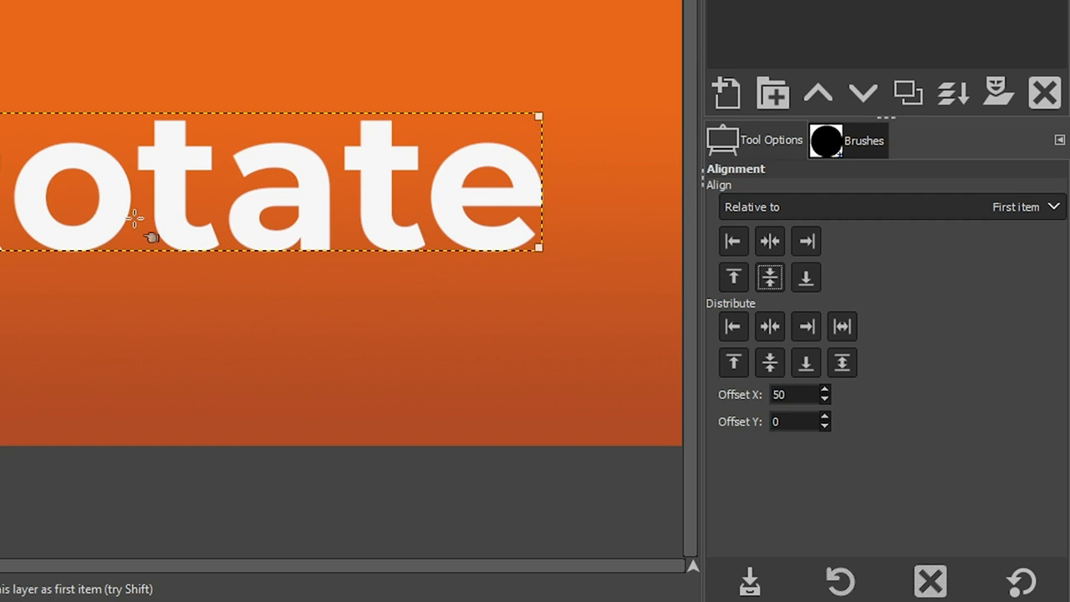
mouse_move(134, 219)
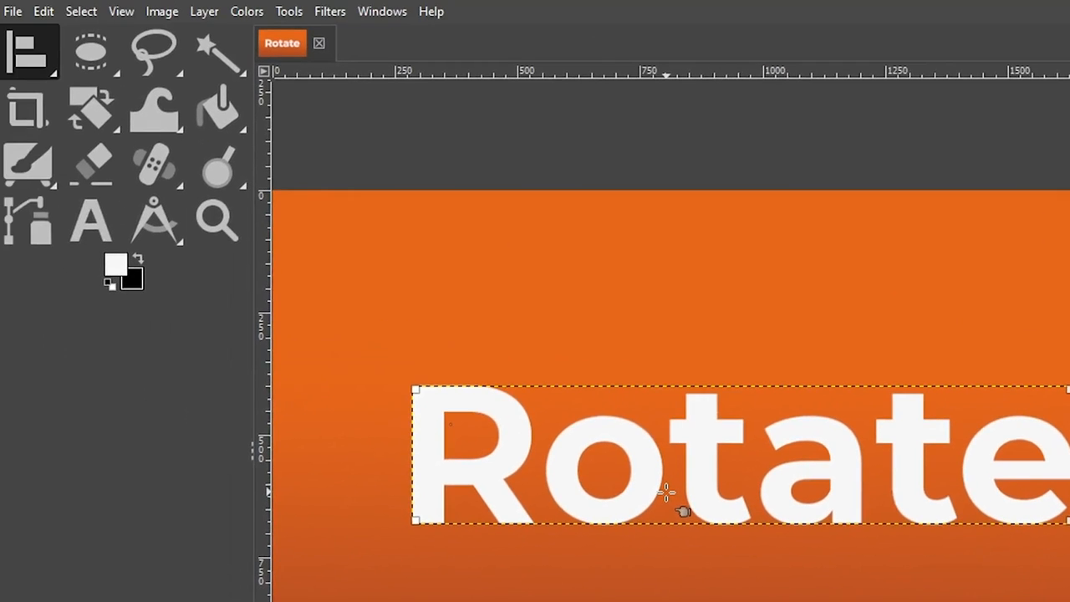
mouse_move(666, 477)
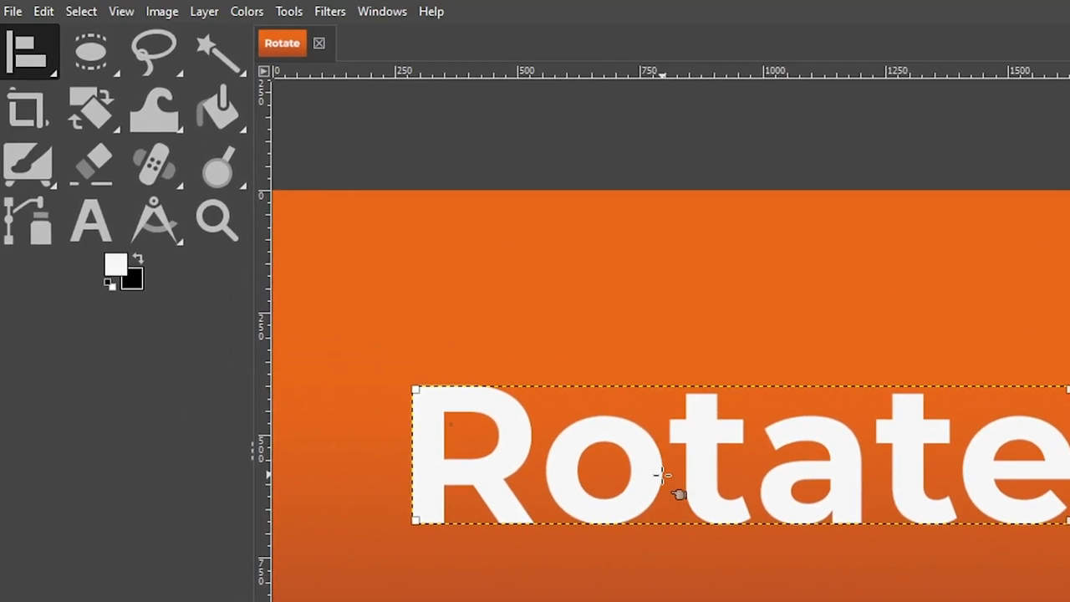
Expand the text layer to the full image size via Layer to Image Size.
left_click(204, 10)
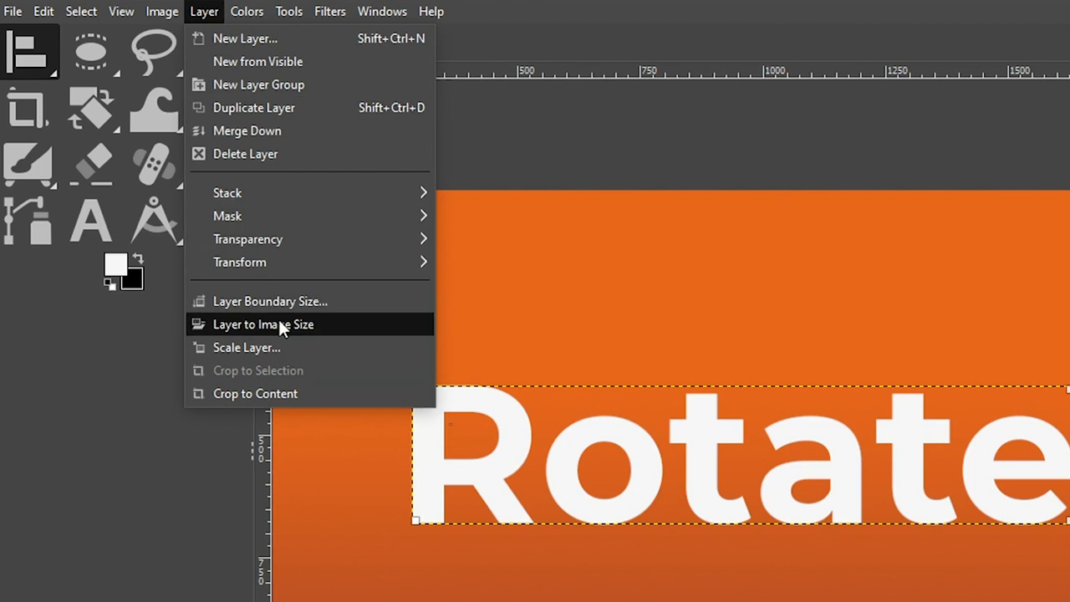
left_click(264, 324)
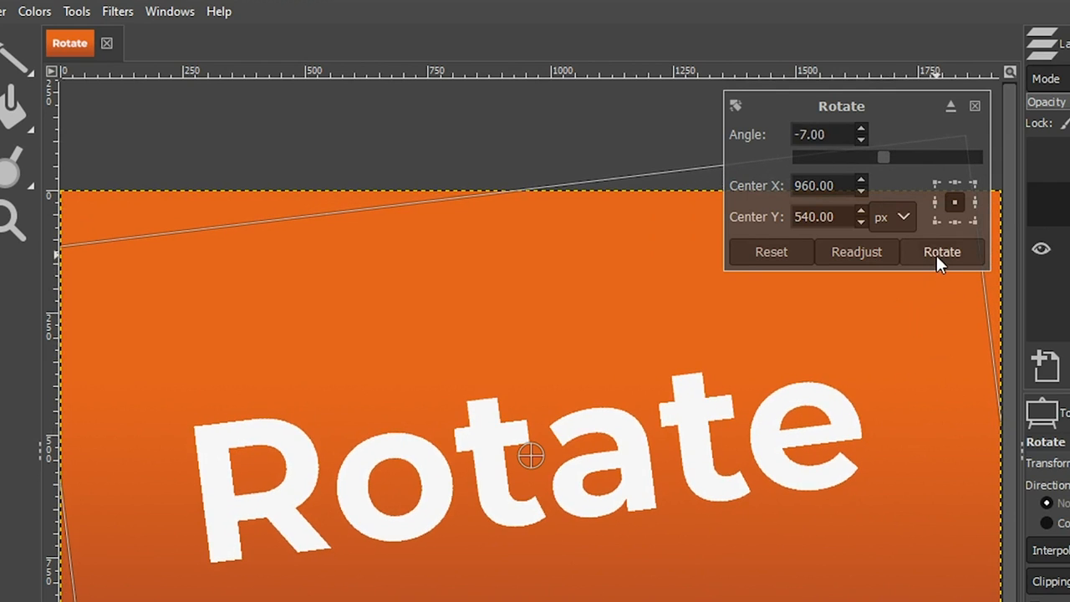
Apply a −7 degree rotation to the Rotate text around the image centre.
left_click(942, 251)
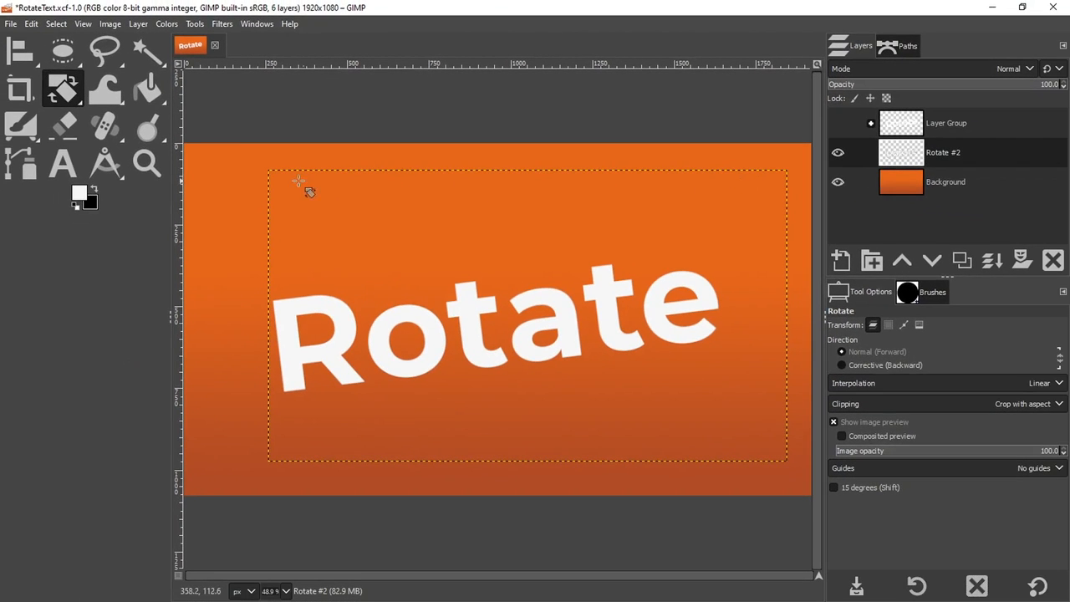
mouse_move(806, 176)
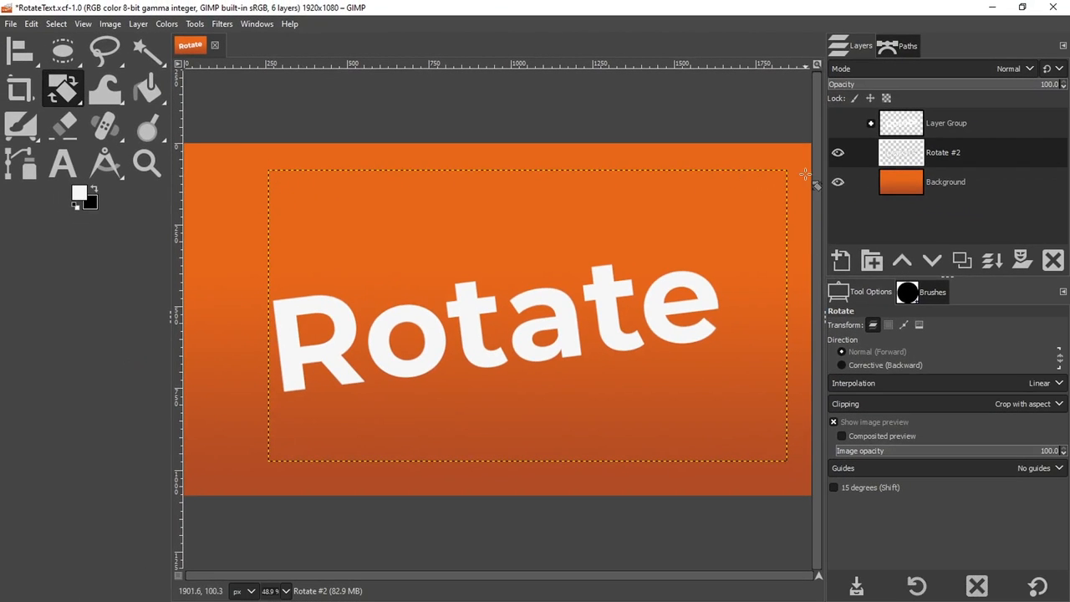
left_click(138, 23)
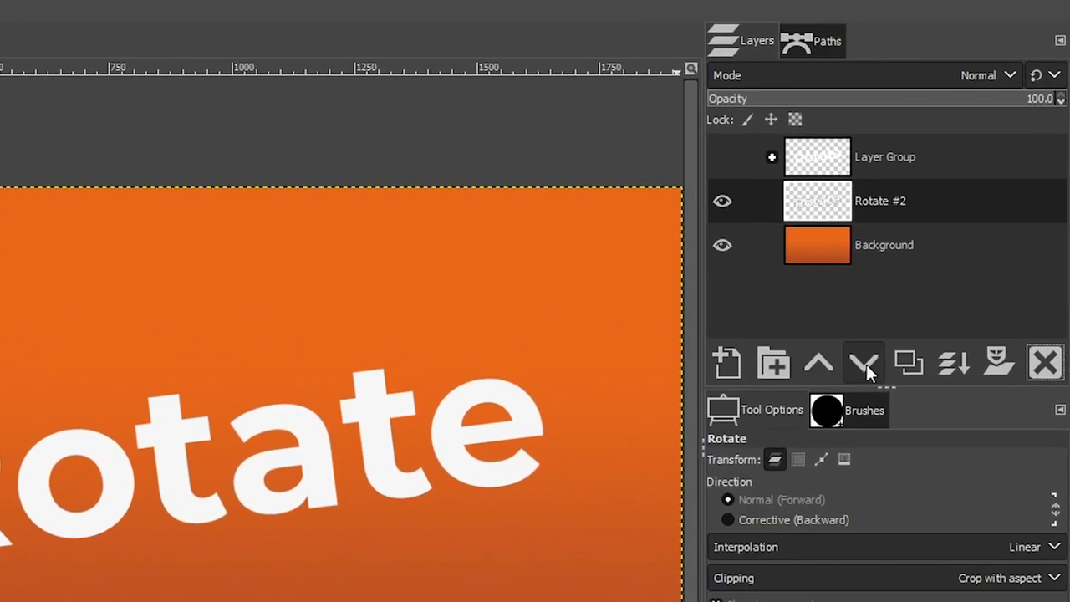
Duplicate the tilted Rotate text layer into 'Rotate #3'.
left_click(909, 361)
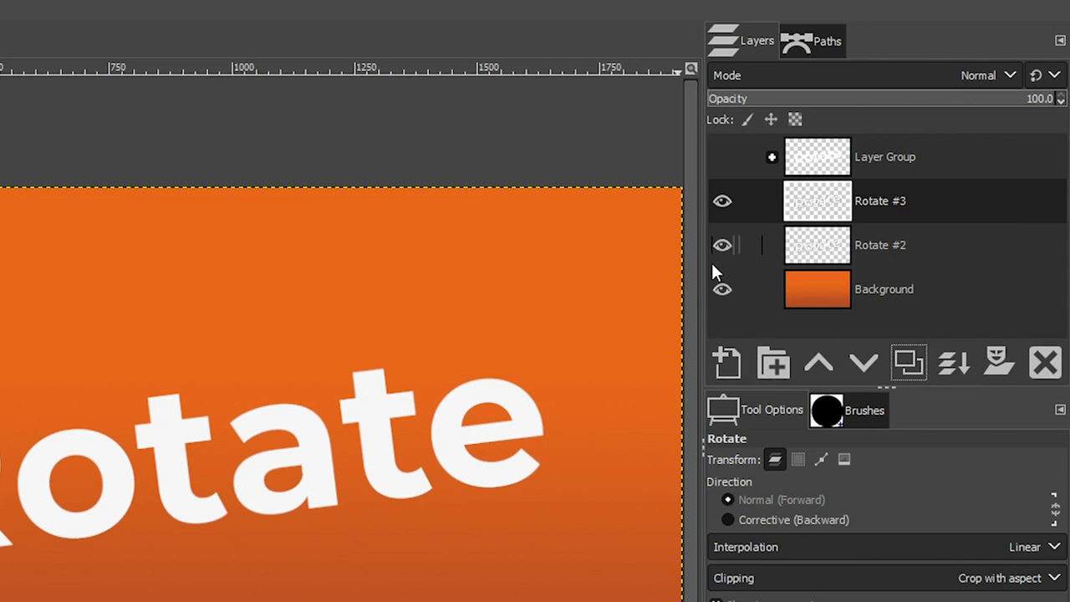
mouse_move(710, 254)
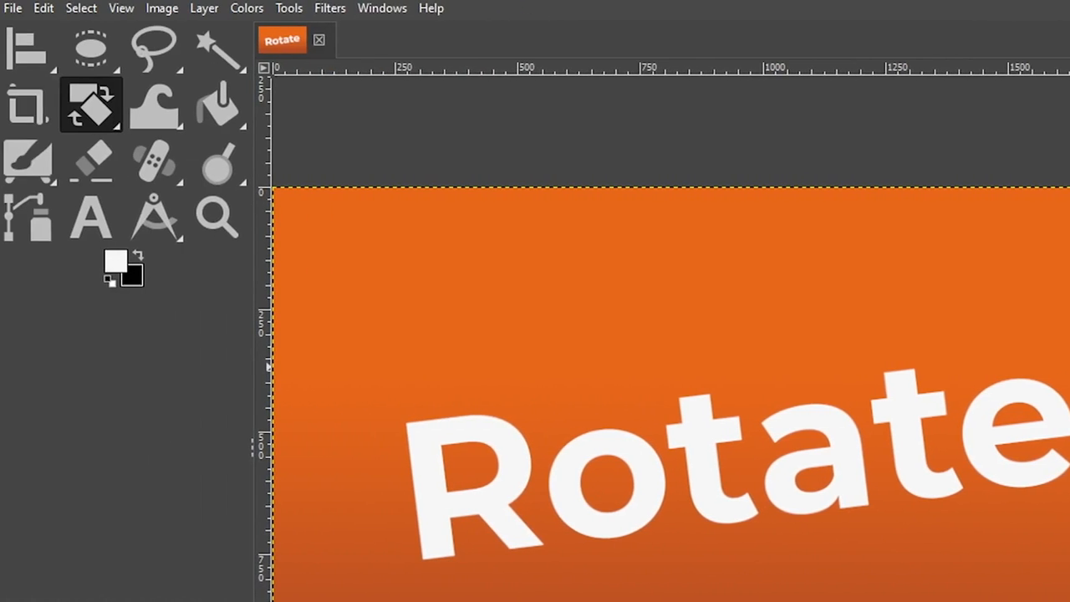
mouse_move(219, 49)
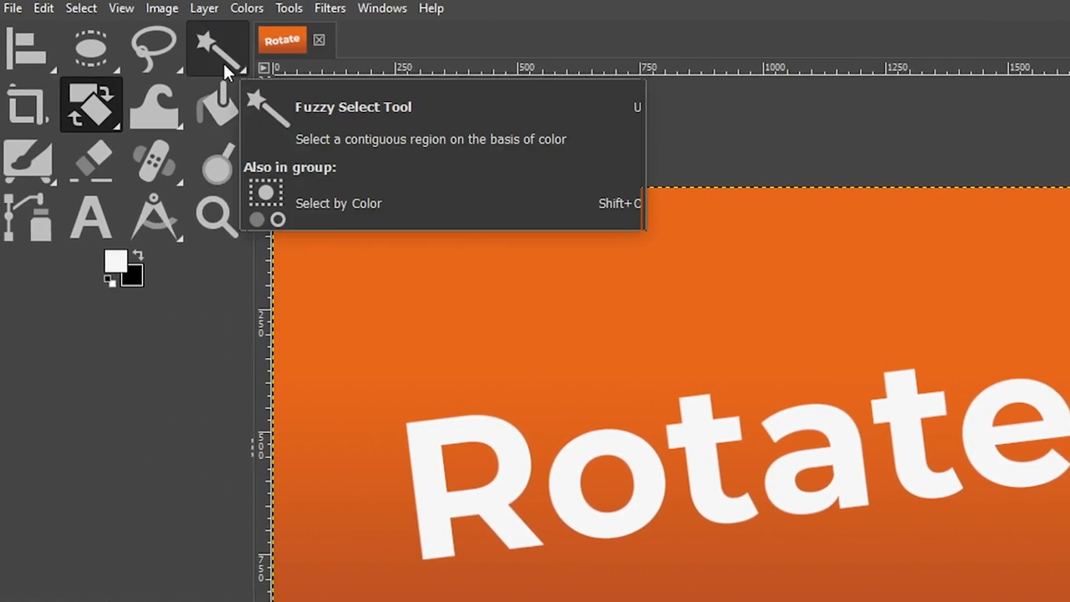
Fuzzy-select the final 'e' of the tilted word.
key("u")
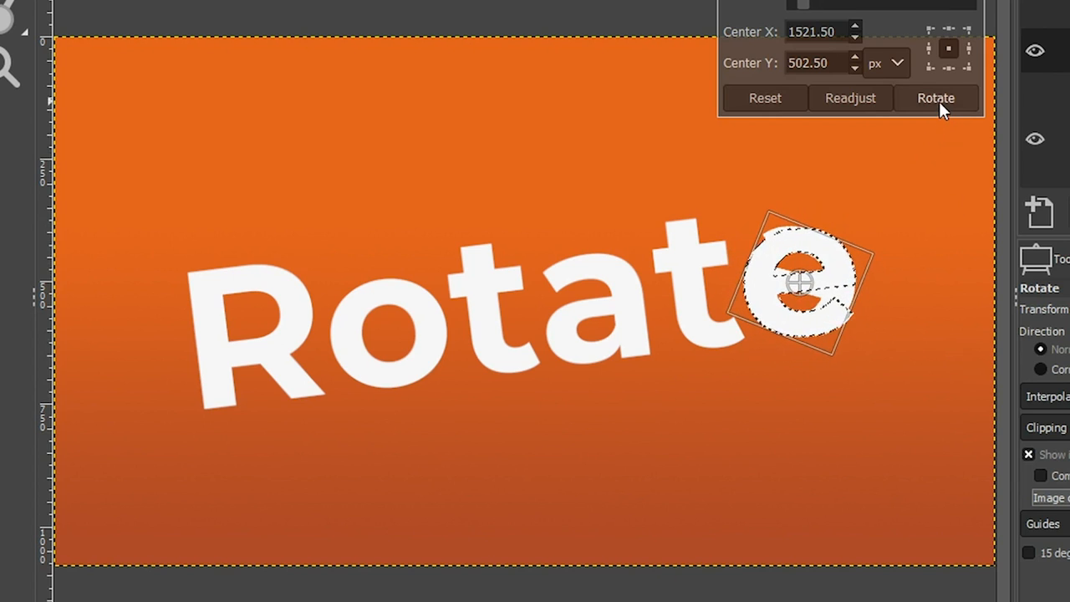
Apply a 180 degree rotation to the selected 'e' around its own centre.
left_click(937, 97)
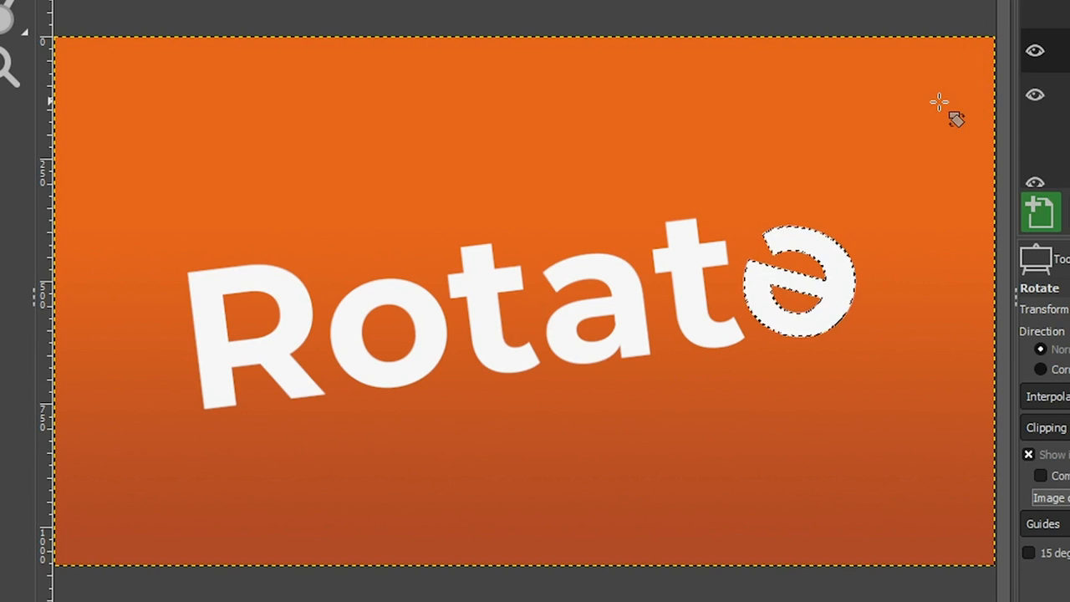